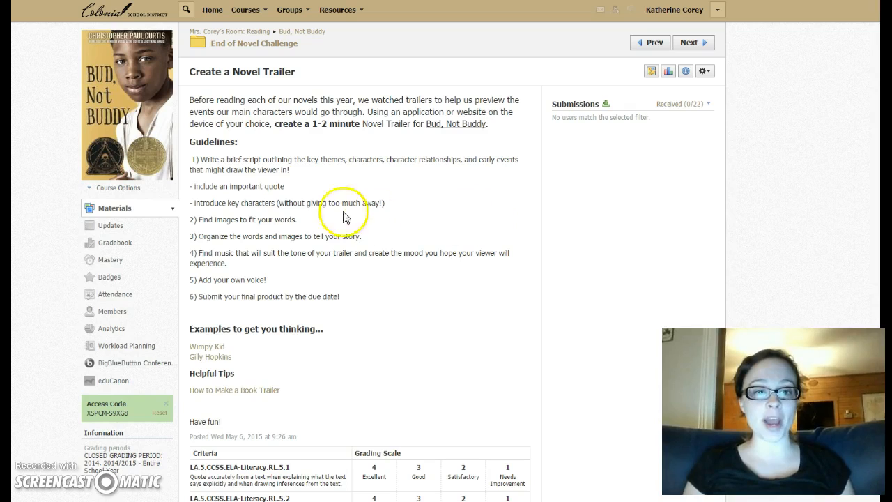
mouse_move(303, 184)
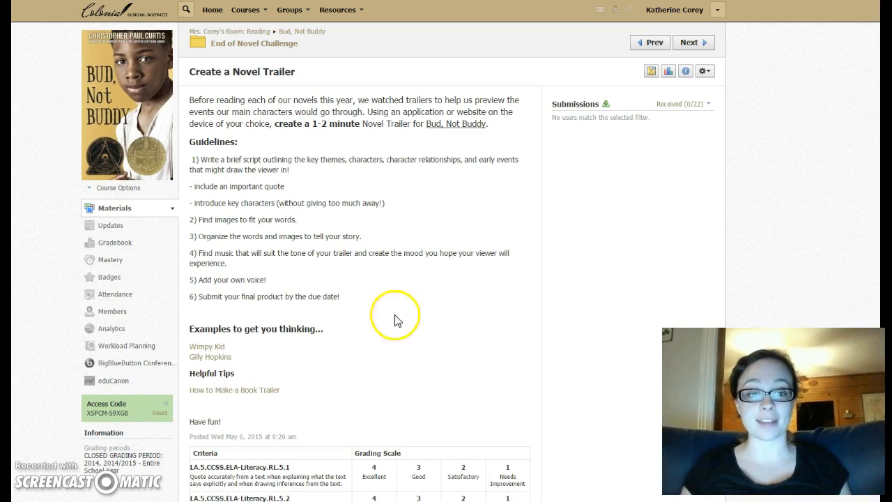
mouse_move(315, 378)
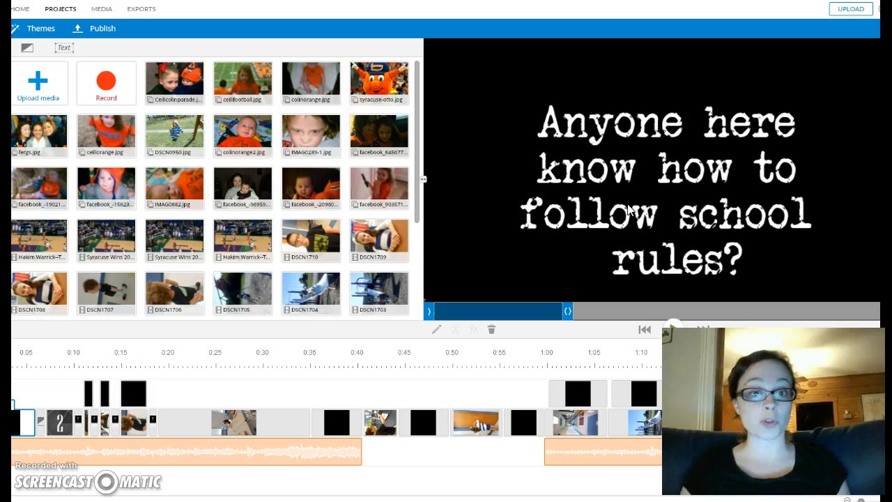
- Play and pause the Diary of a Wimpy Kid: Dog Days trailer, then return to the assignment
click(599, 192)
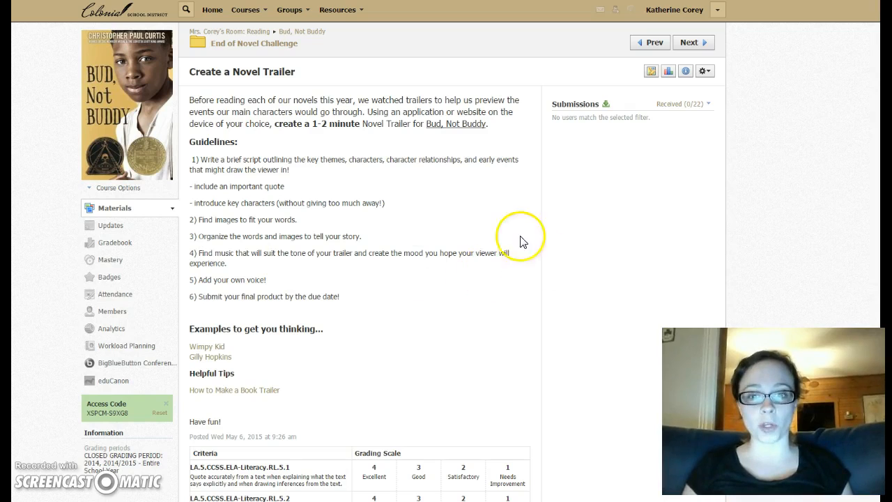
mouse_move(372, 272)
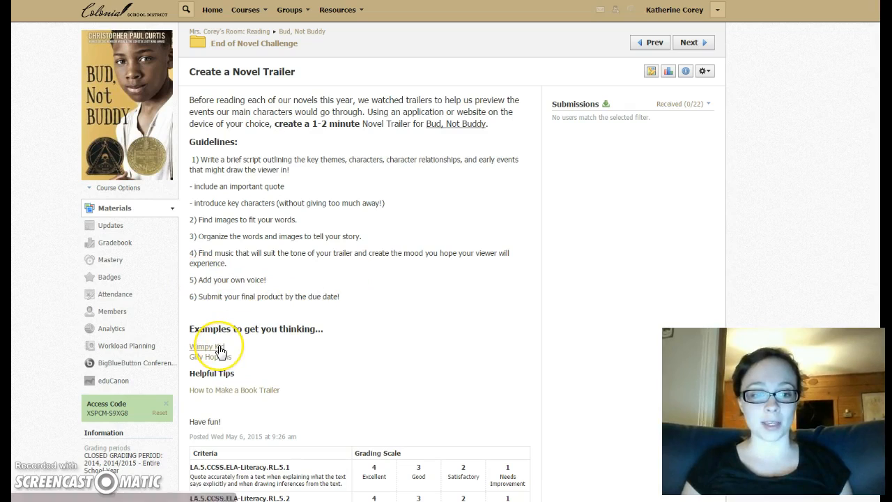
click(207, 346)
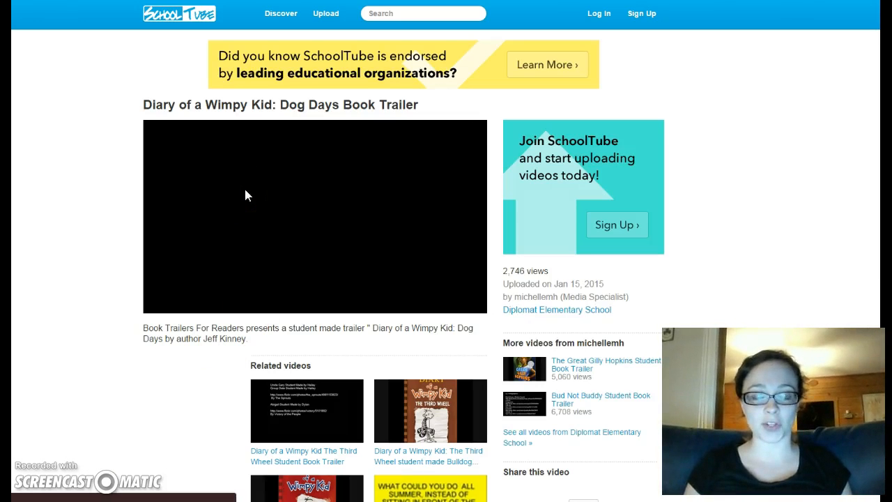
click(314, 216)
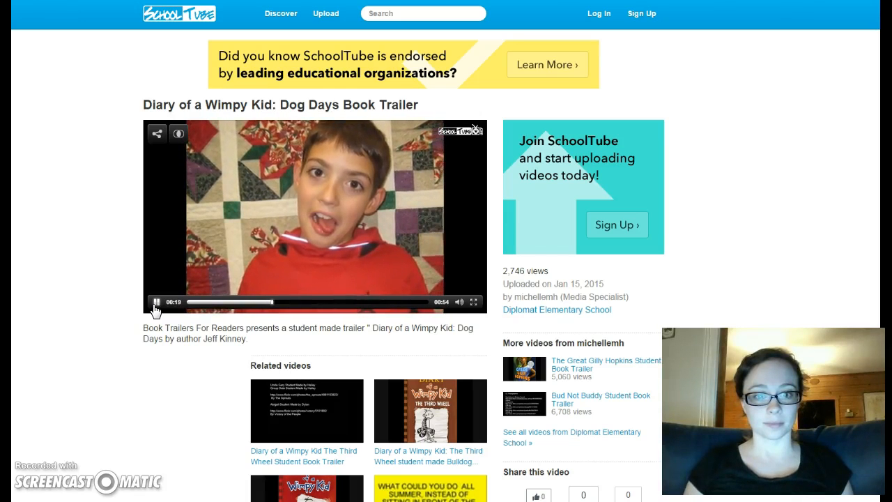
click(158, 302)
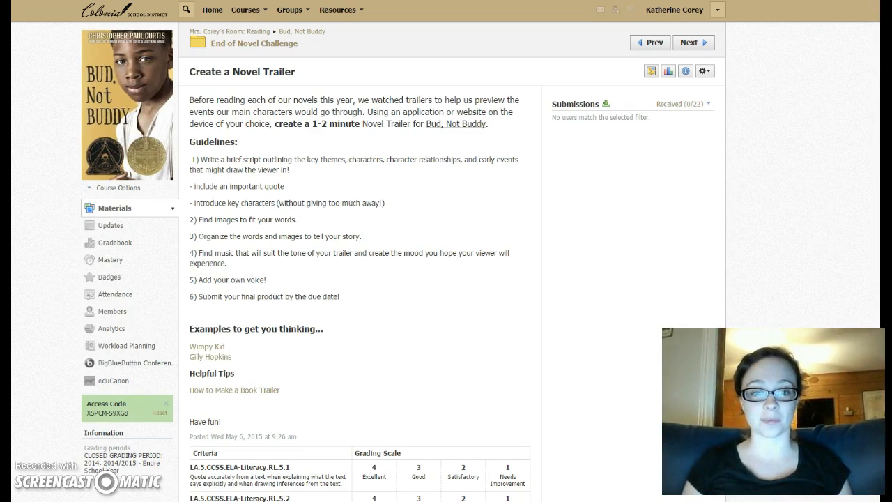
scroll(down, 3)
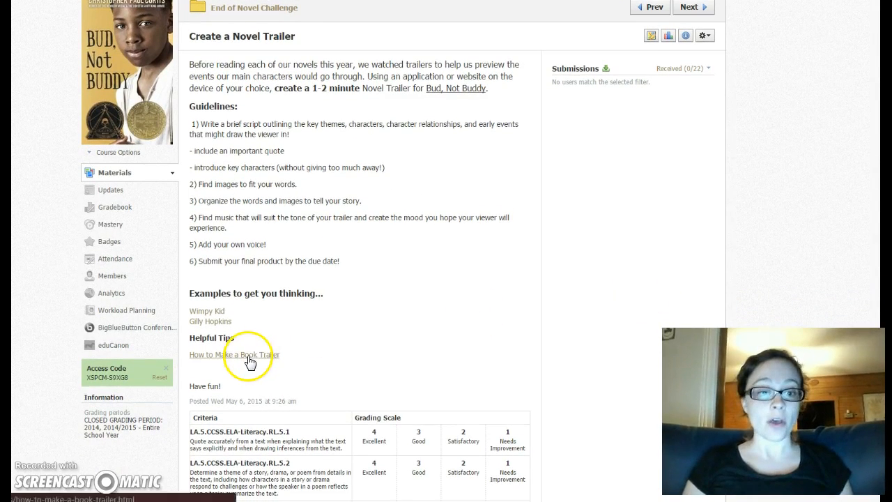
- Open SlimeKids' How to Make a Book Trailer page and scroll through its tips
click(234, 355)
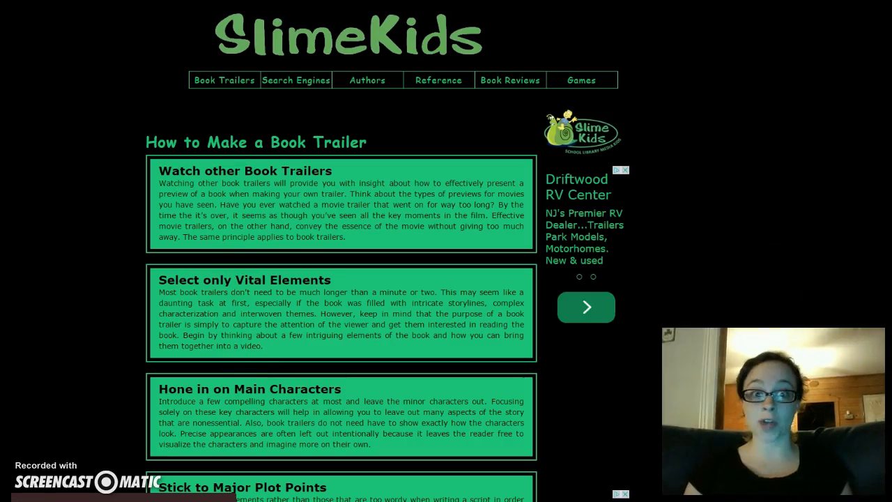
scroll(down, 3)
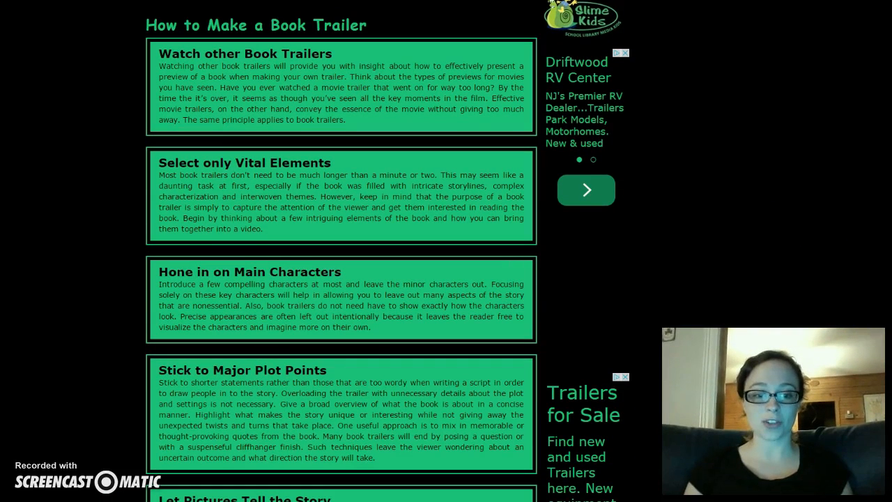
scroll(down, 3)
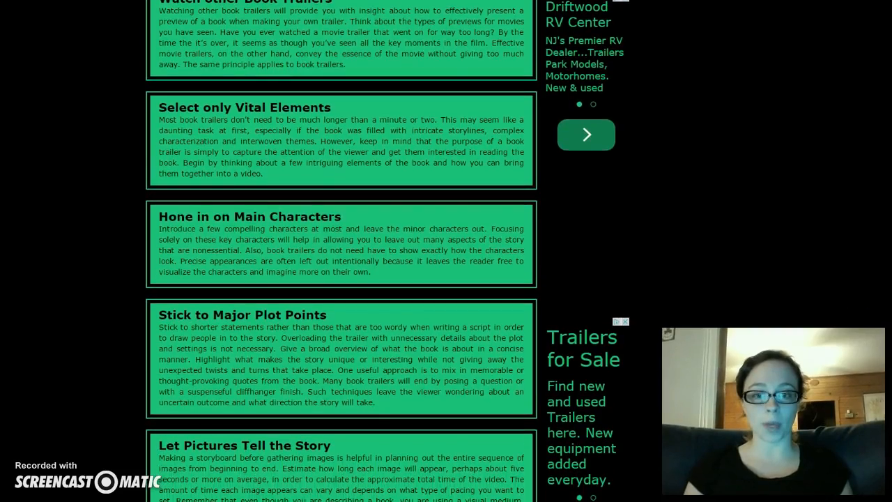
scroll(down, 3)
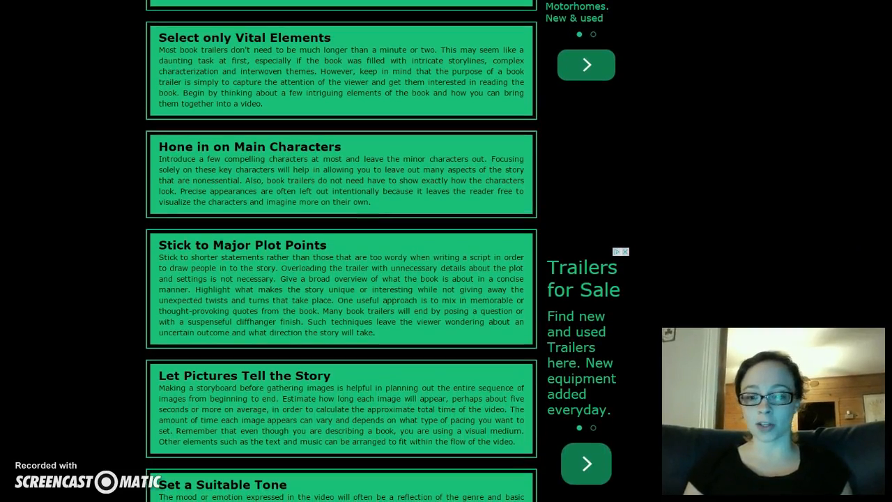
scroll(down, 3)
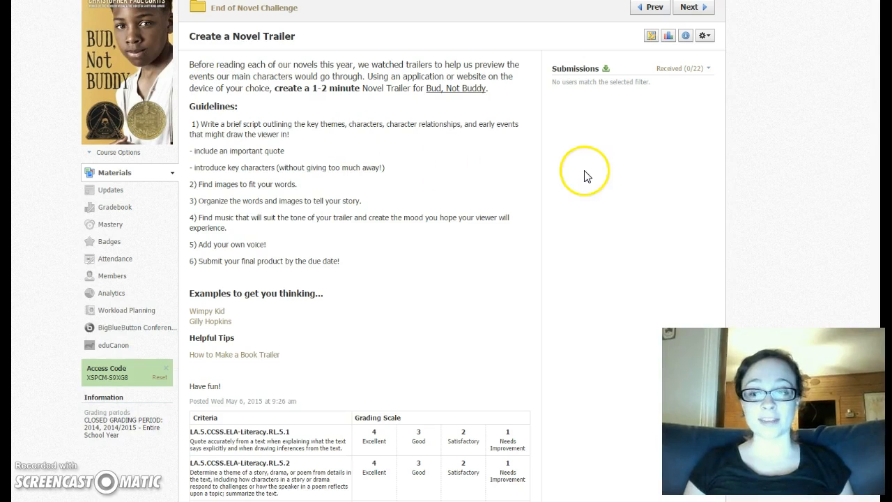
mouse_move(699, 216)
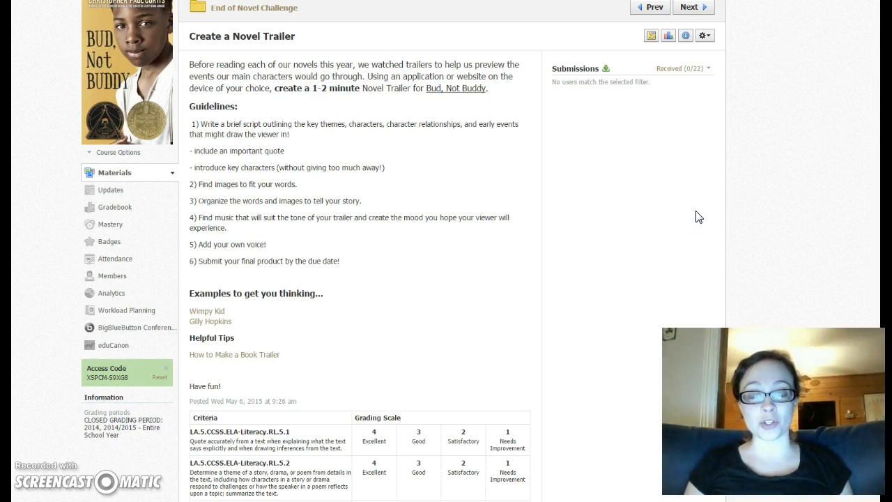